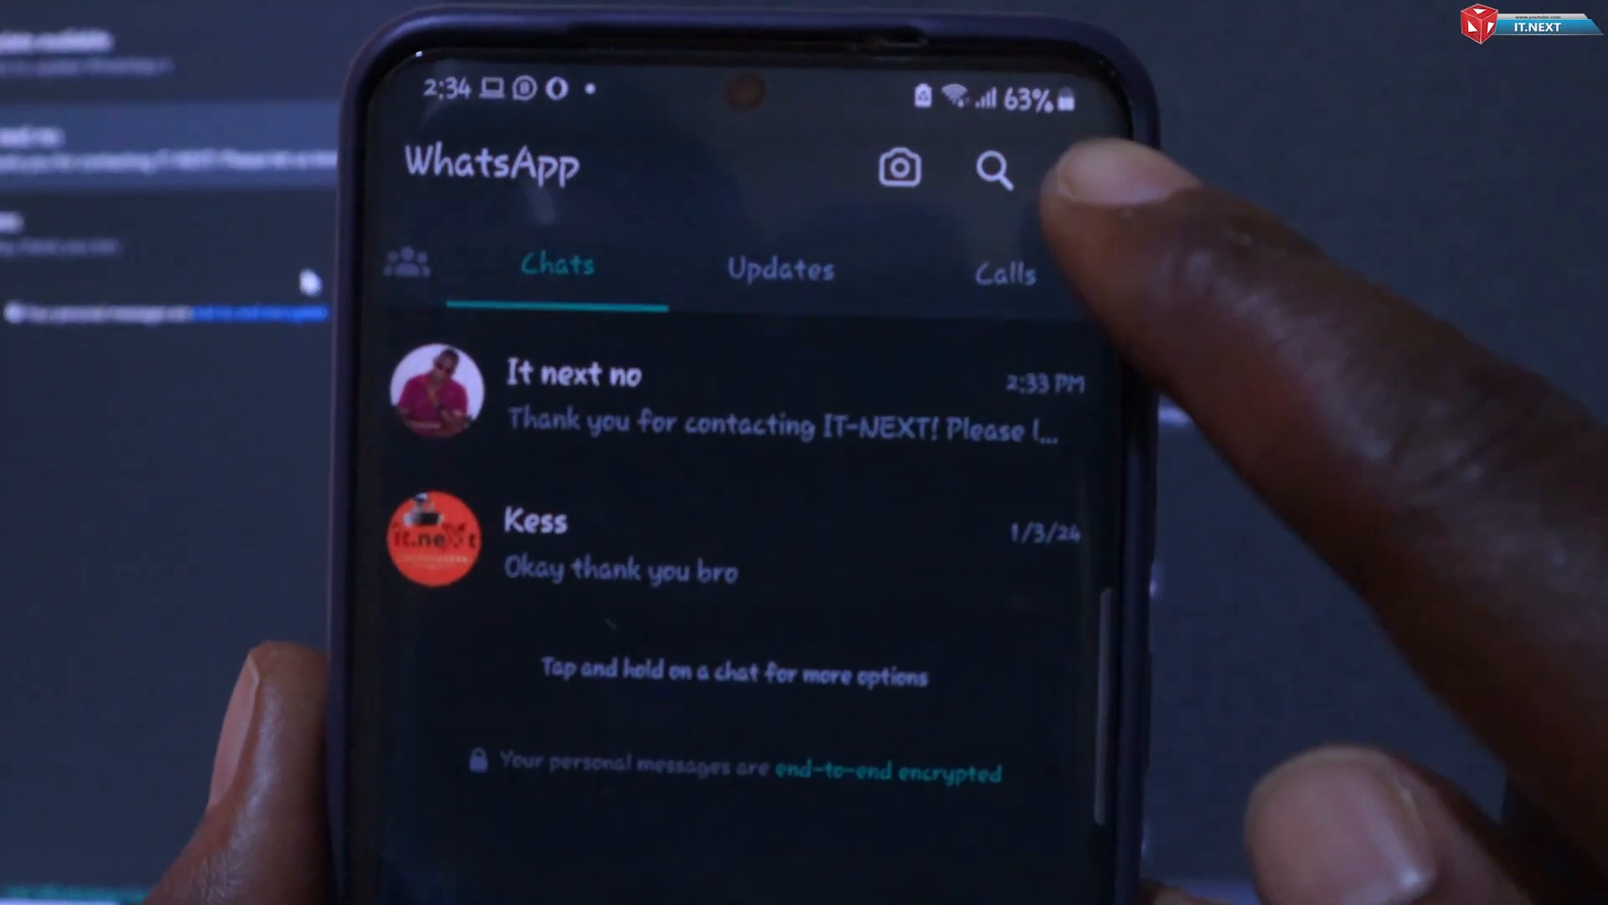
# Step: From Linked devices, open the Microsoft Edge (Windows) session linked at Masaka and log it out
pyautogui.click(1041, 177)
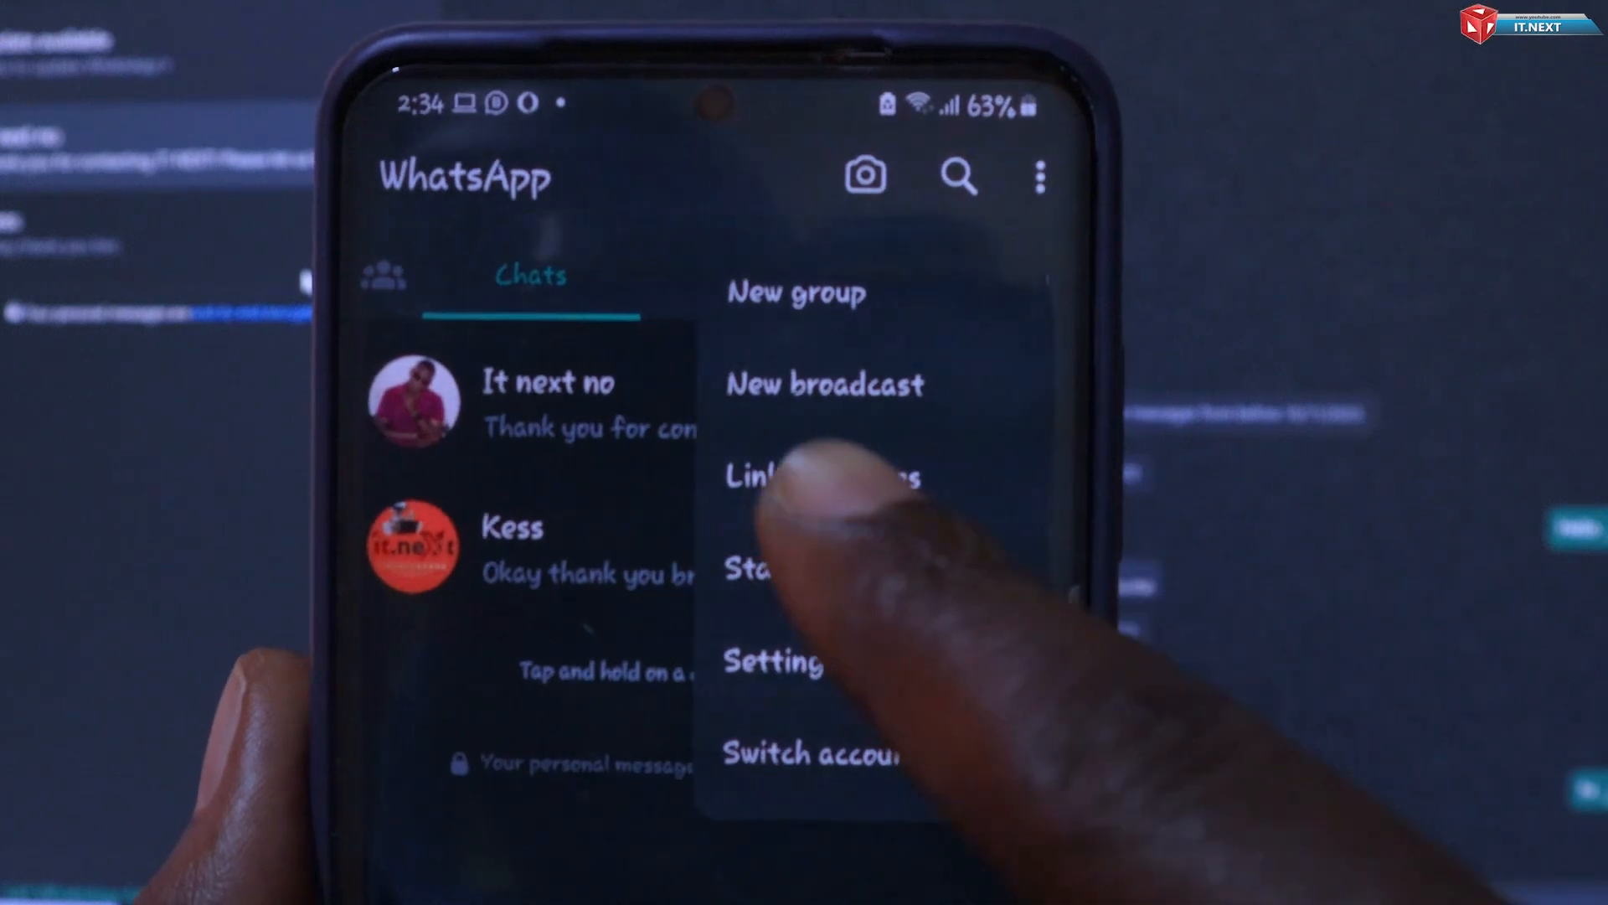
pyautogui.click(821, 475)
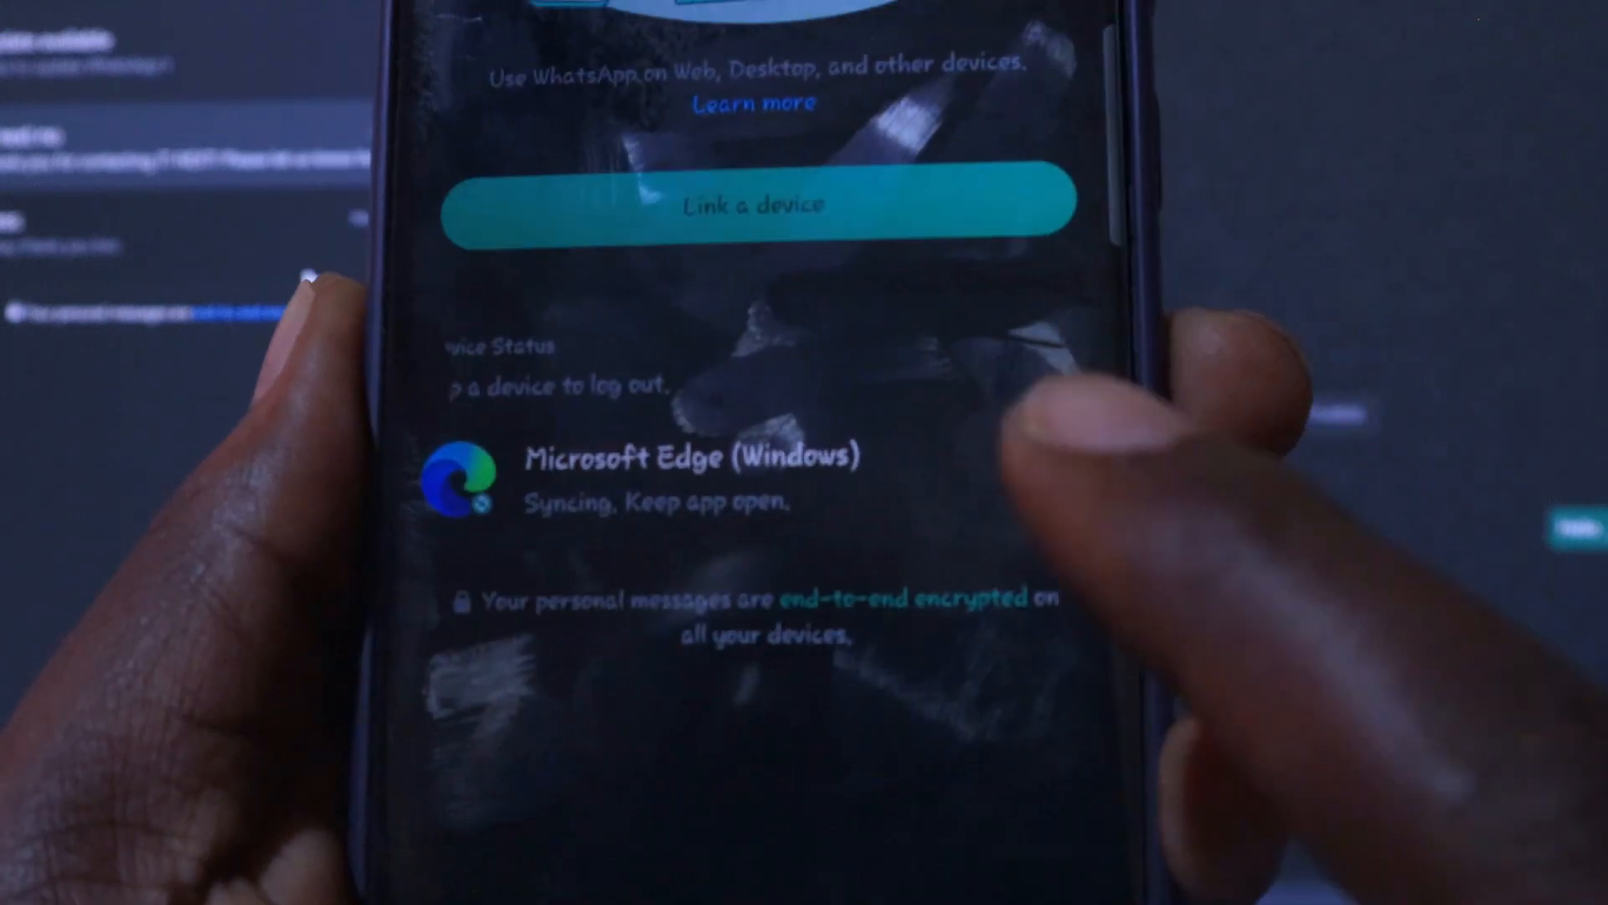
pyautogui.click(687, 457)
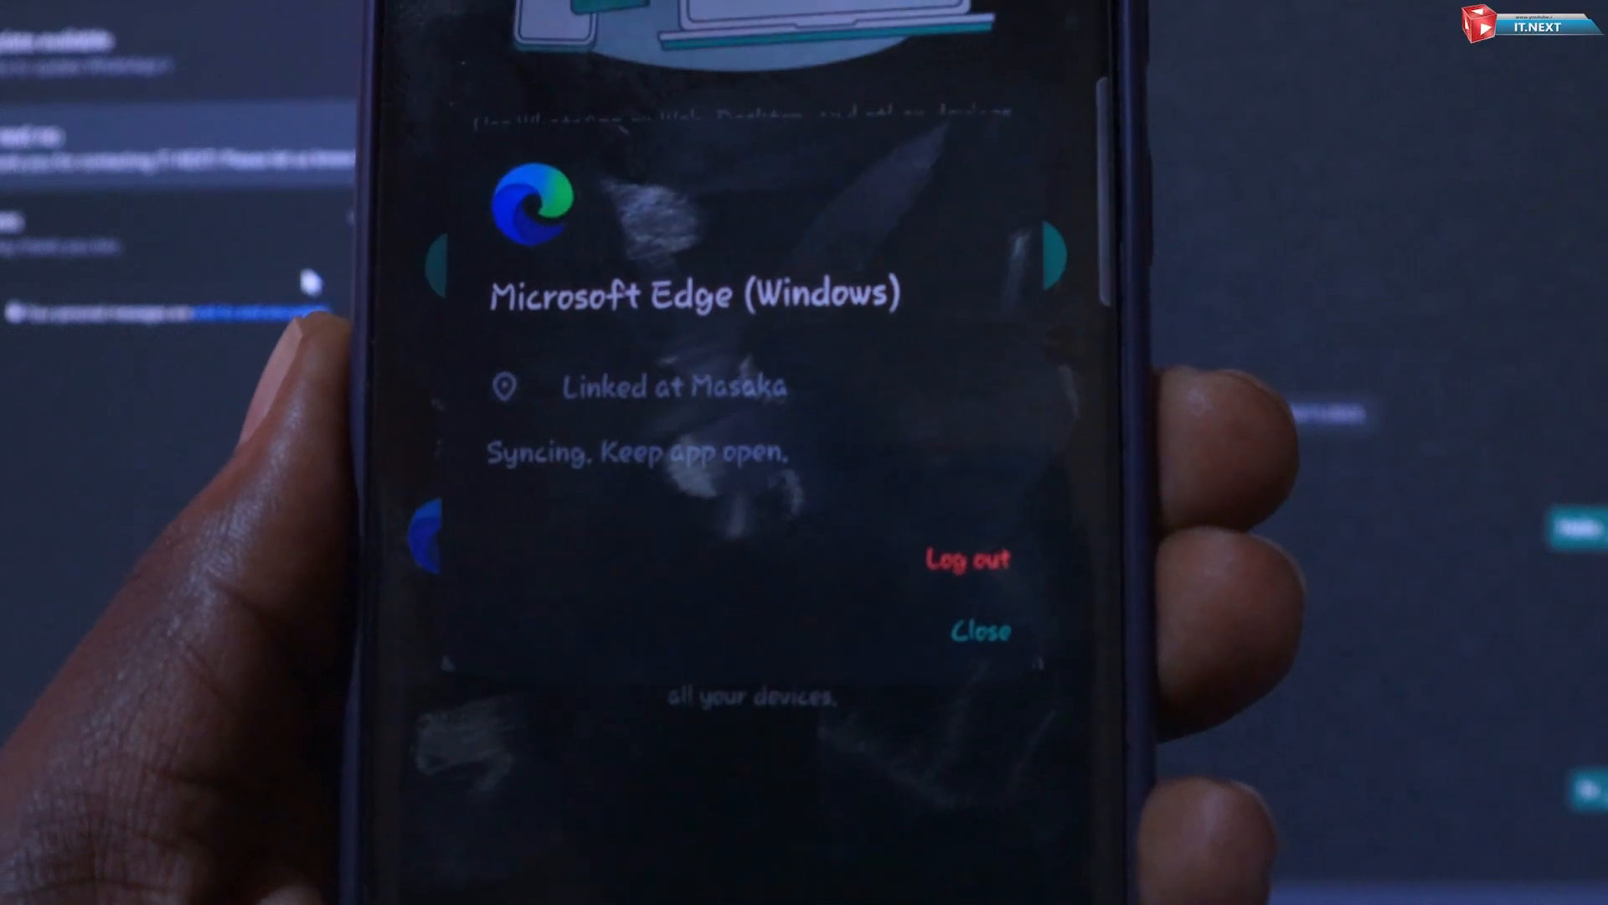
pyautogui.click(963, 559)
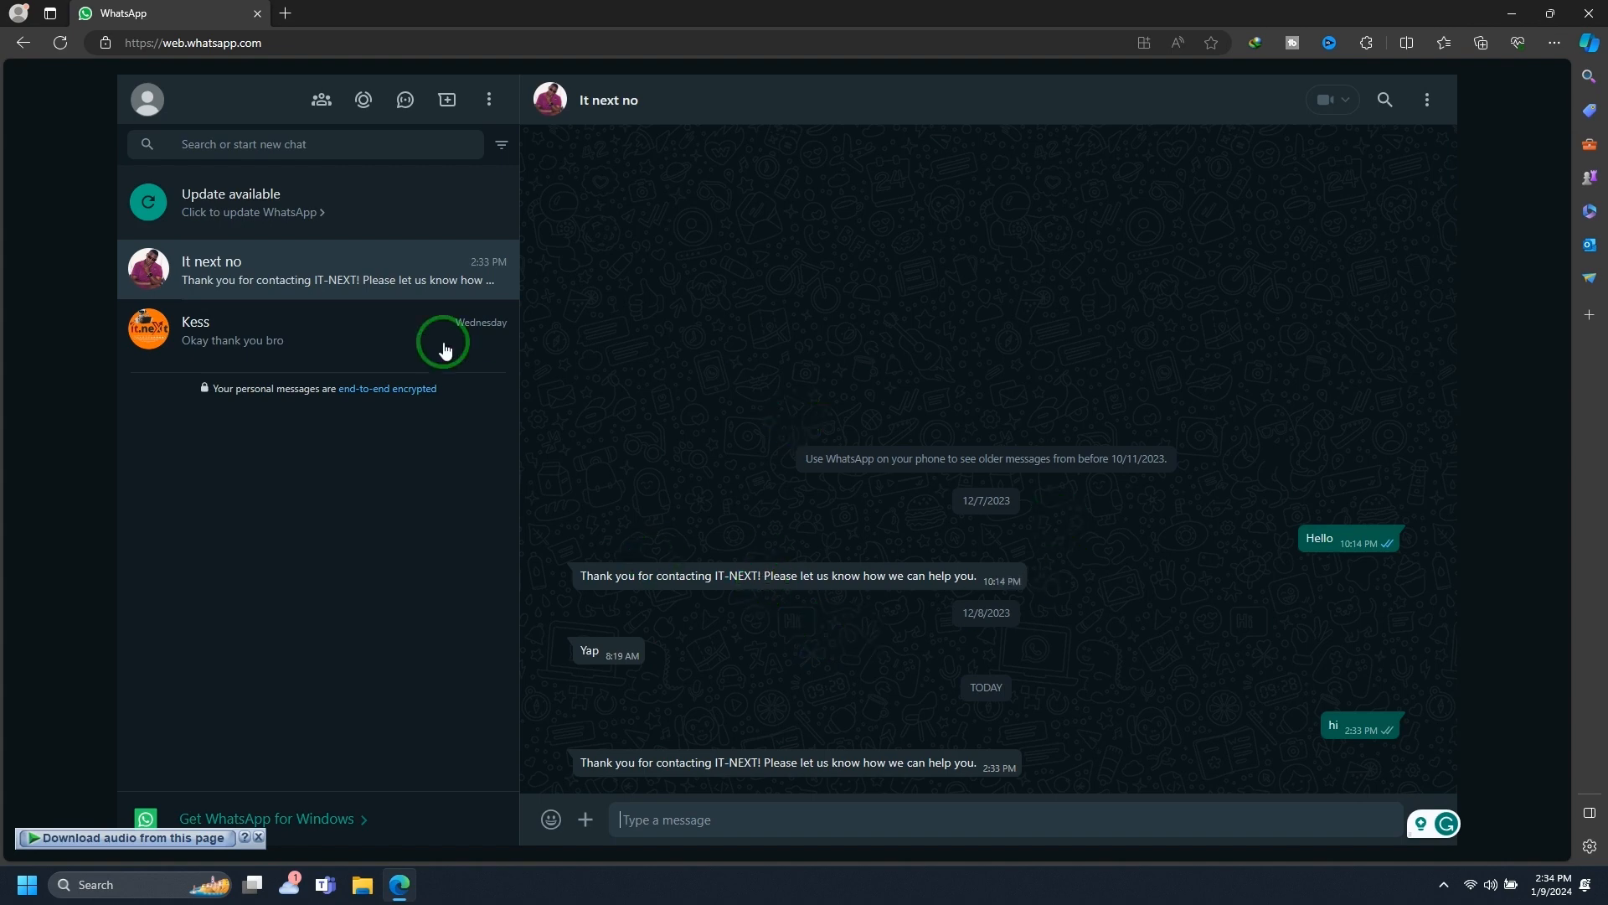
pyautogui.moveTo(403, 410)
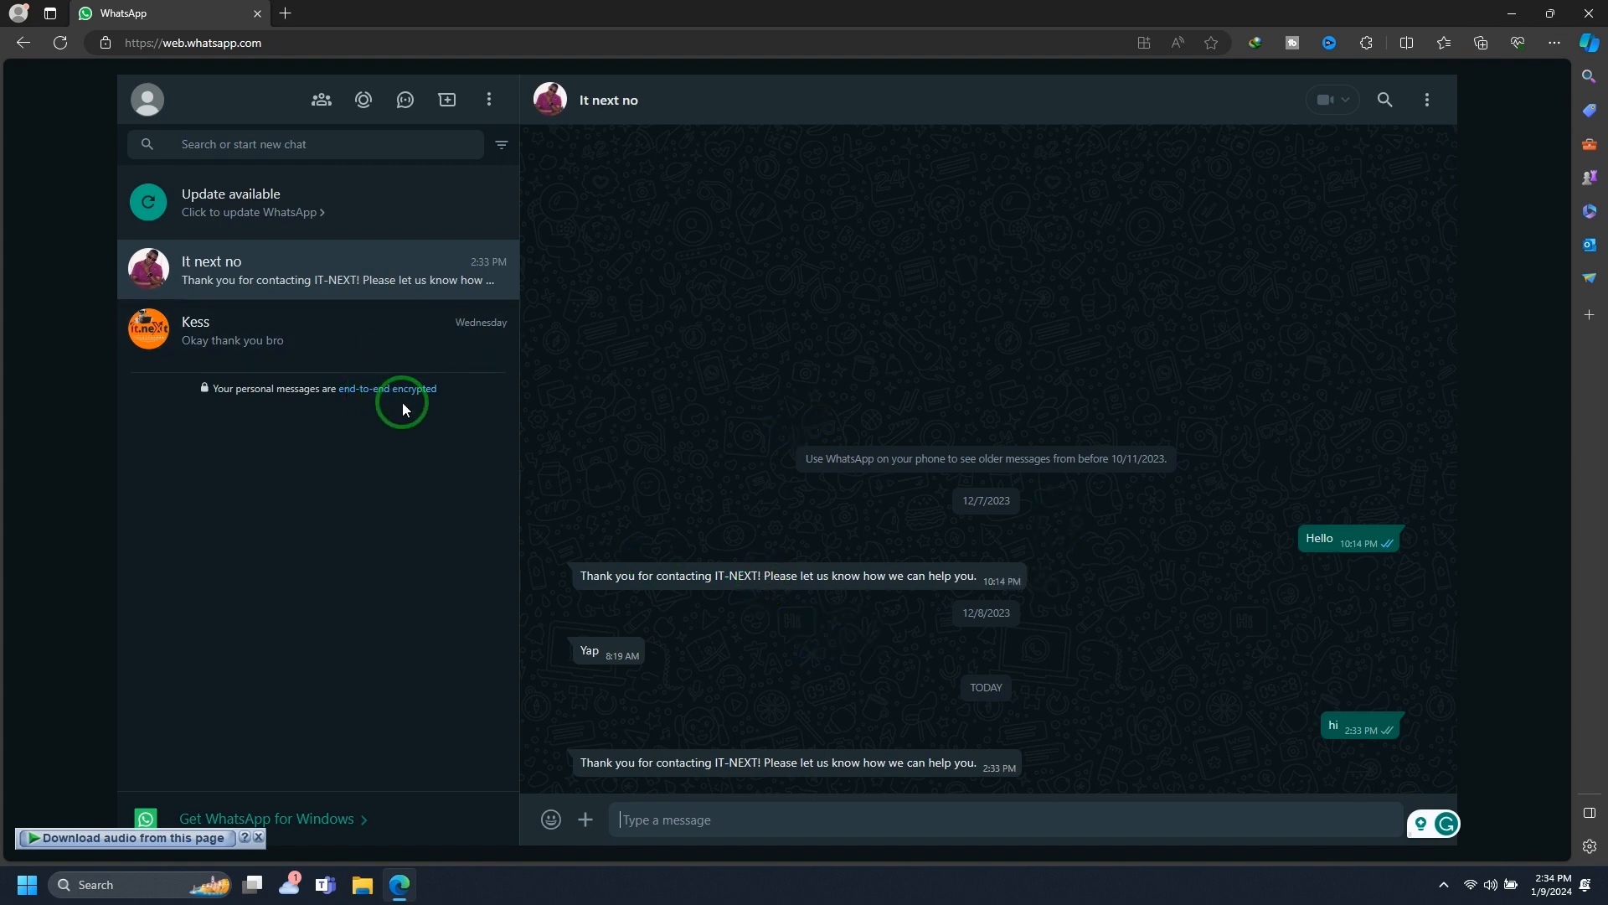